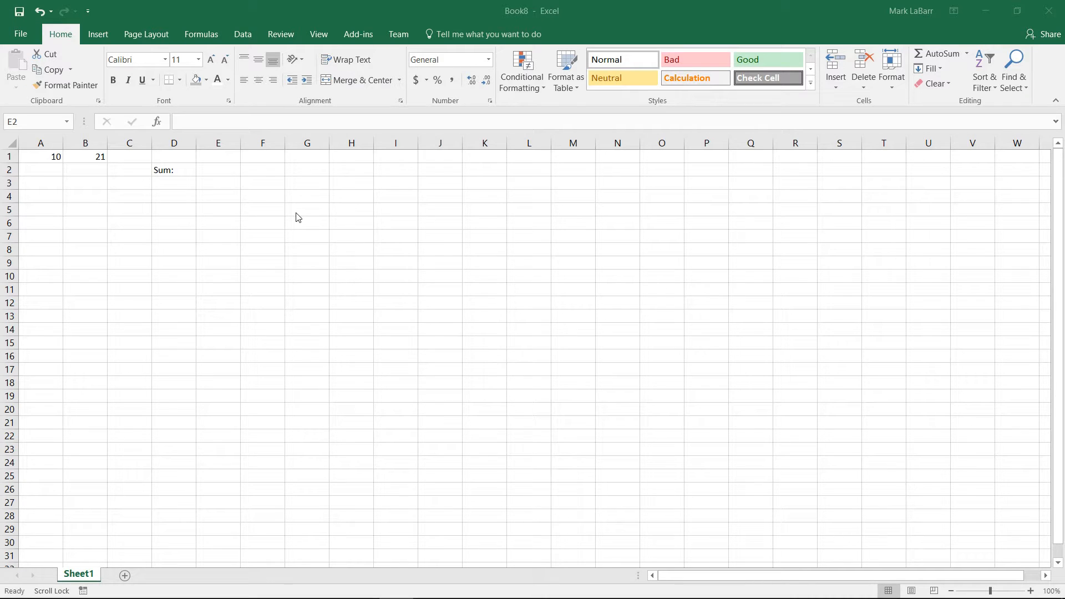
mouse_move(201, 208)
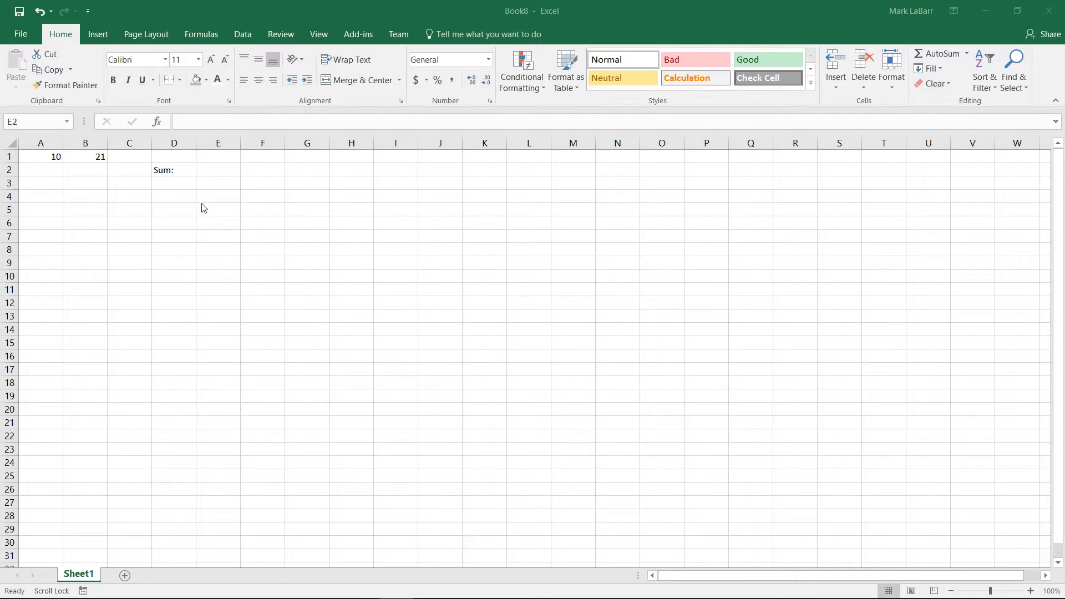
- Enter =SUM(A1 B1) in E2 with the comma separator missing, producing #NULL!
click(217, 169)
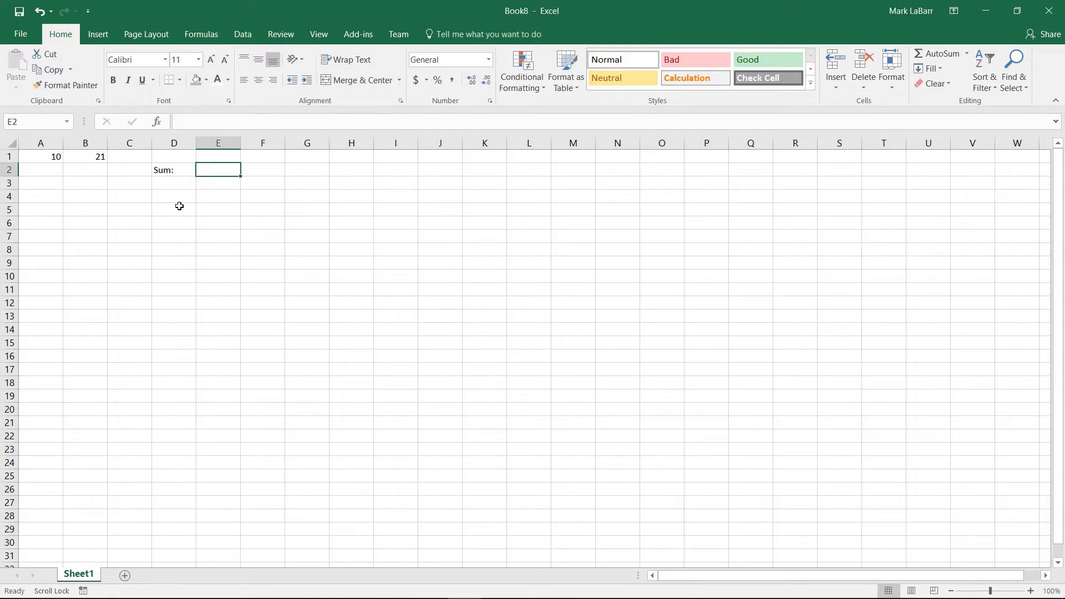
mouse_move(235, 180)
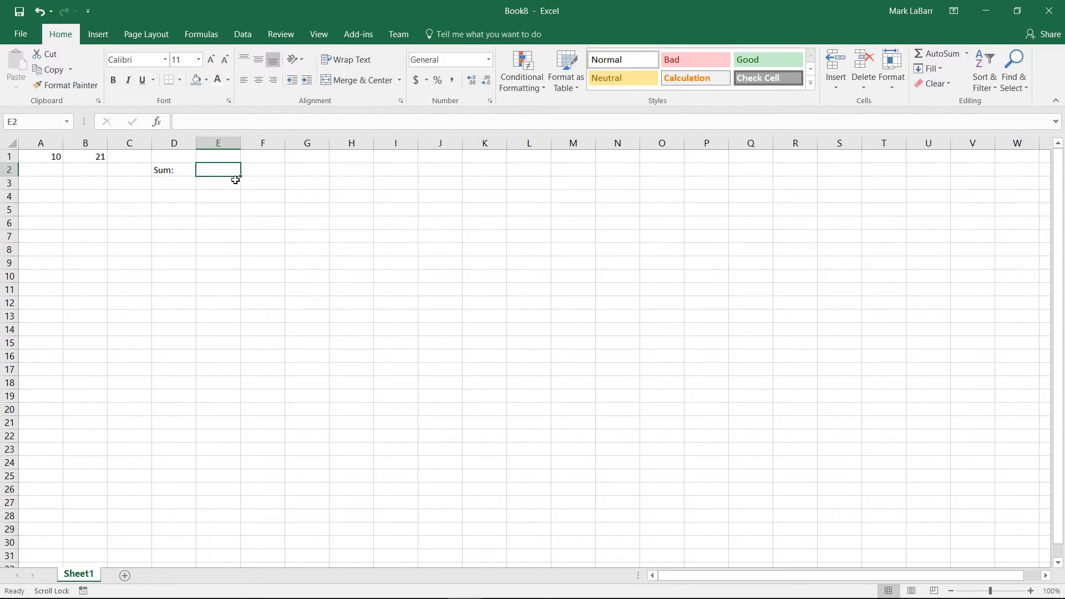
scroll(down, 3)
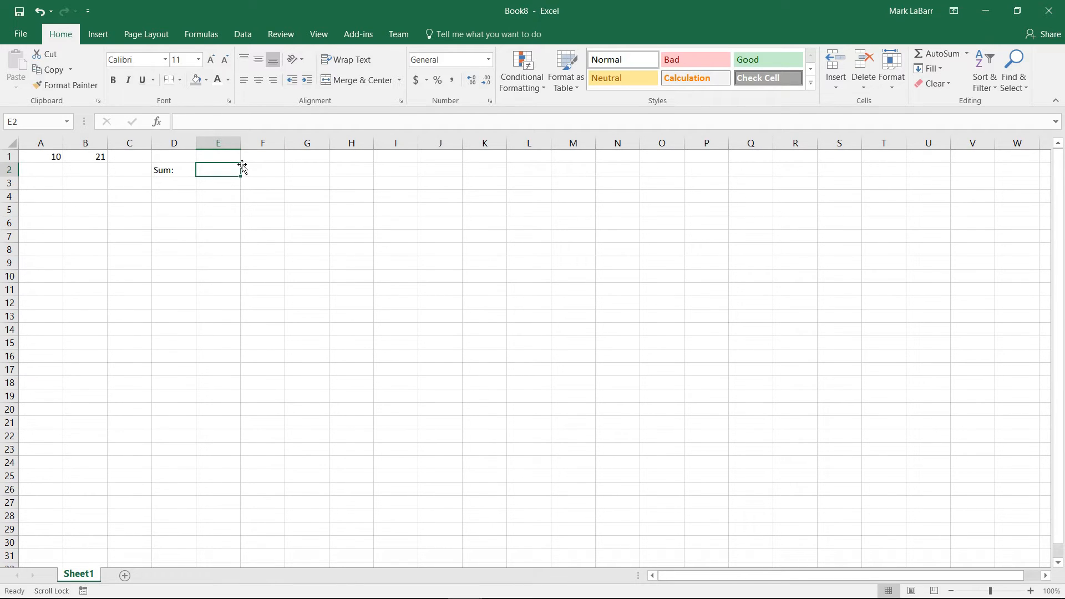
text(=S)
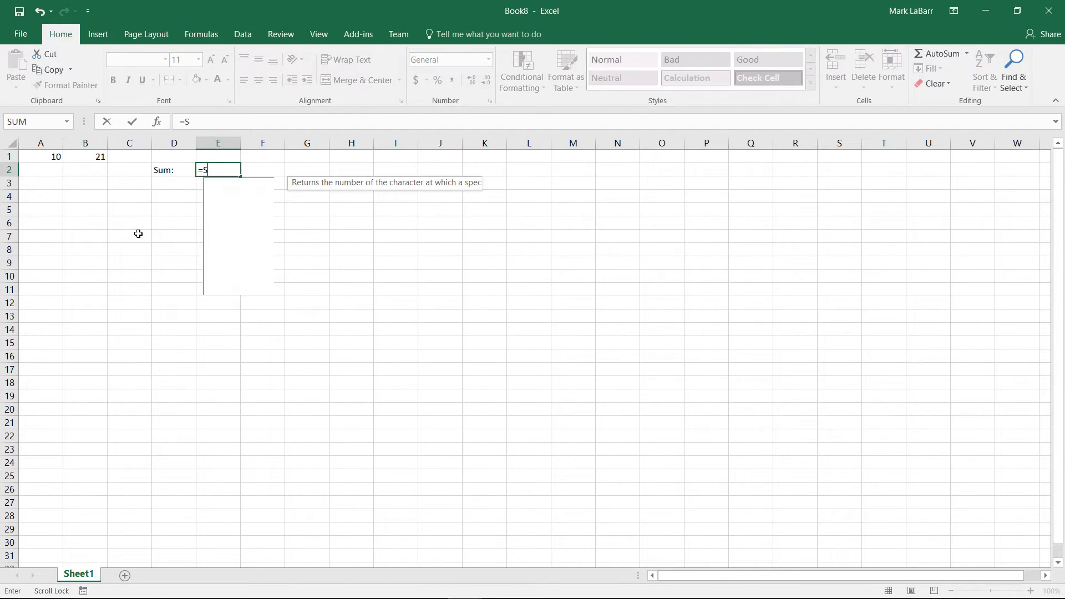
text(UM()
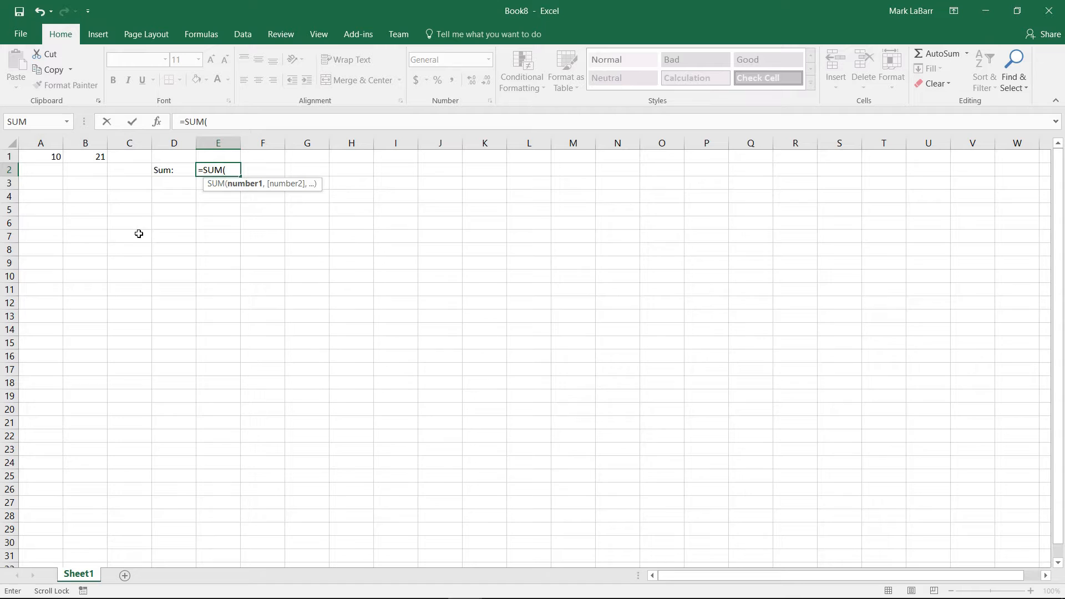
click(40, 156)
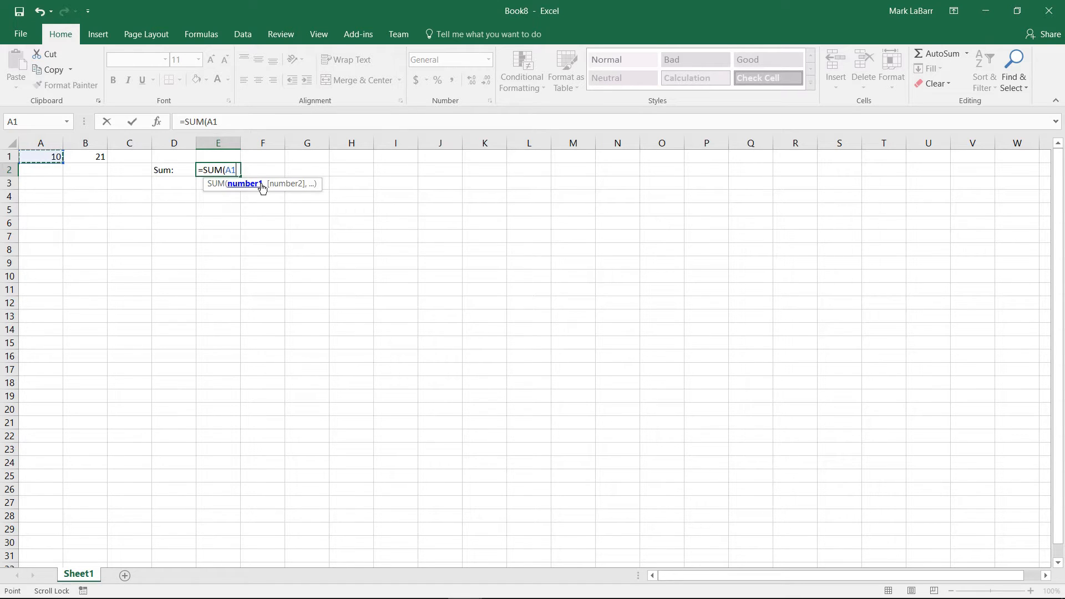
click(85, 157)
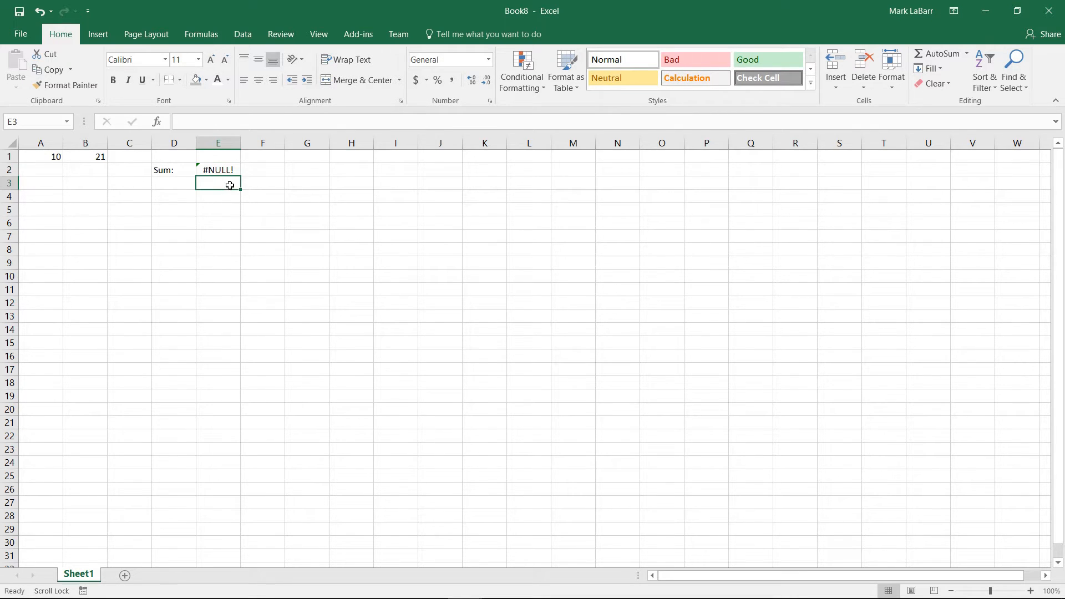
- Run Error Checking on E2 and insert the comma so =SUM(A1,B1) returns 31
click(263, 196)
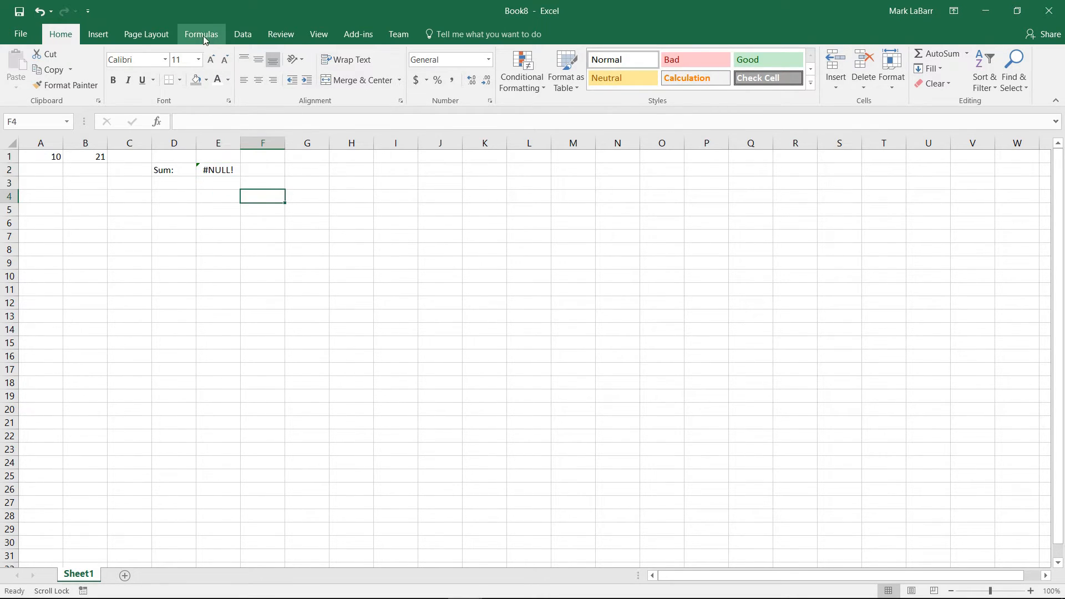
click(201, 35)
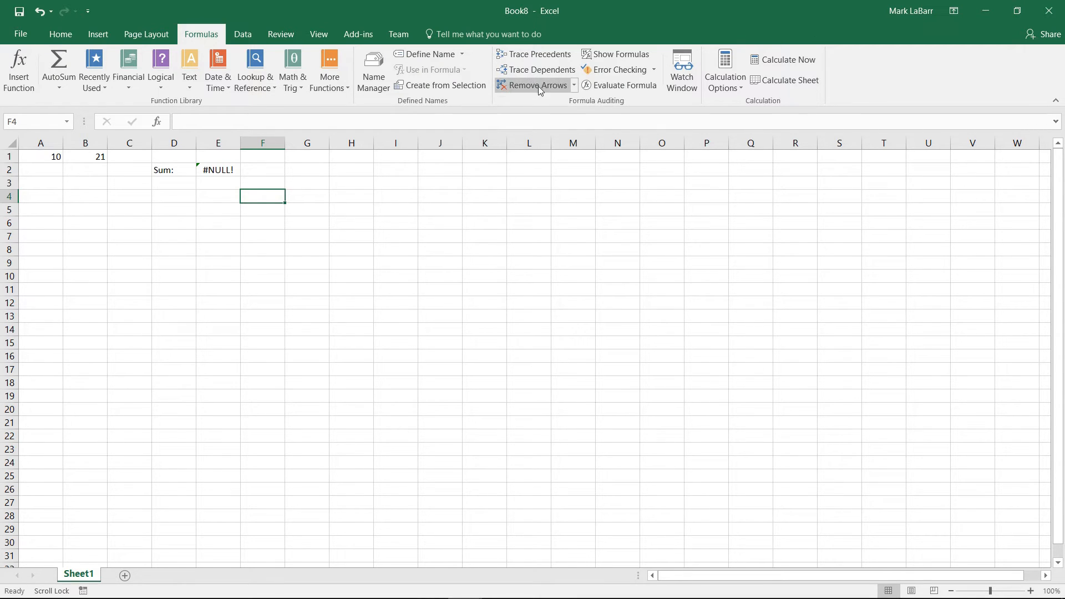
click(614, 69)
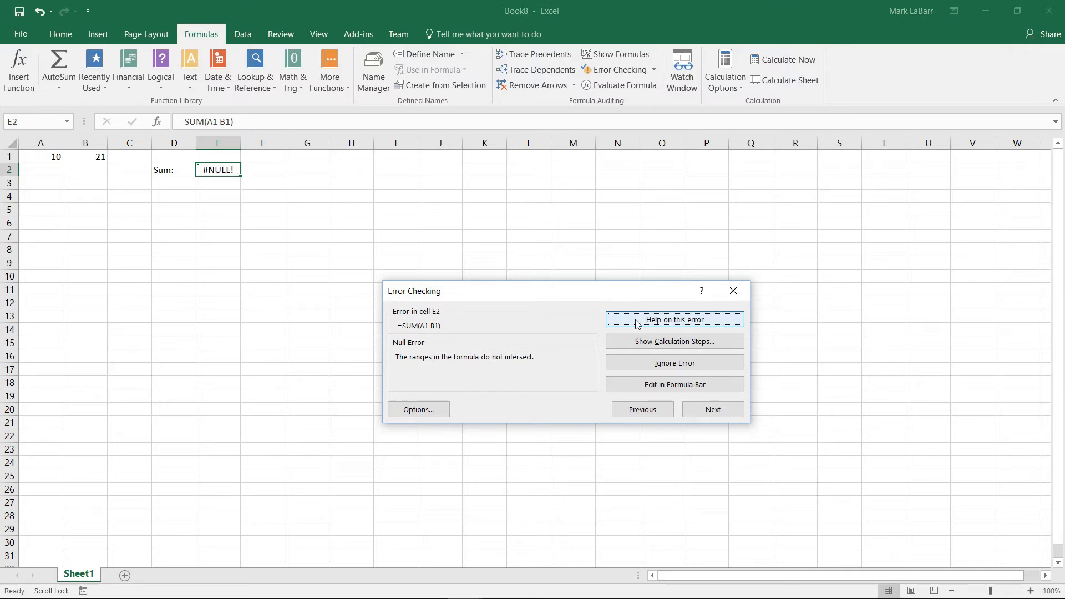
mouse_move(694, 340)
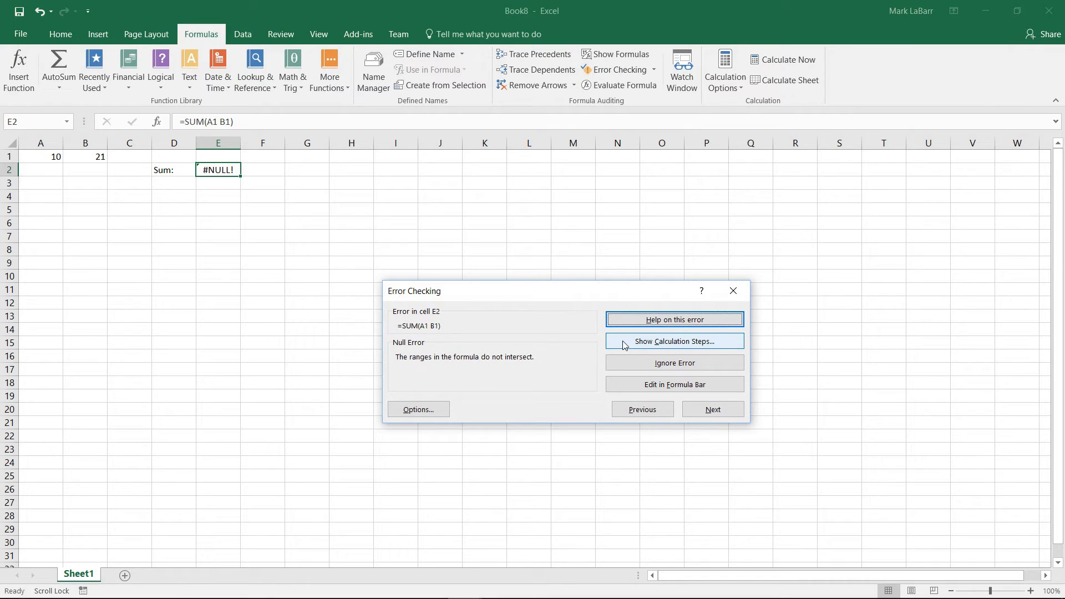
click(674, 340)
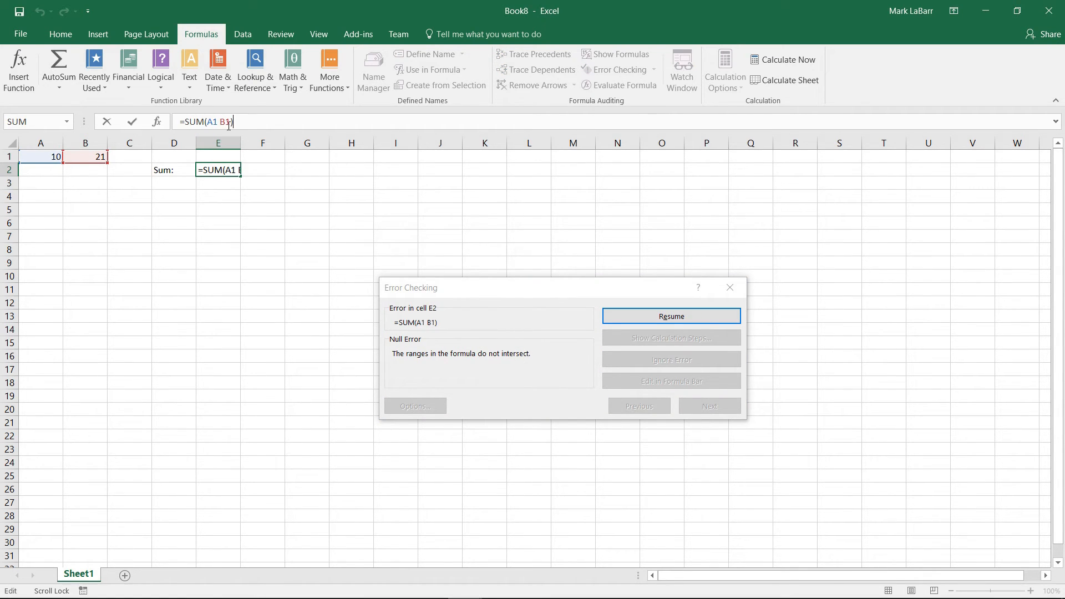
text(,)
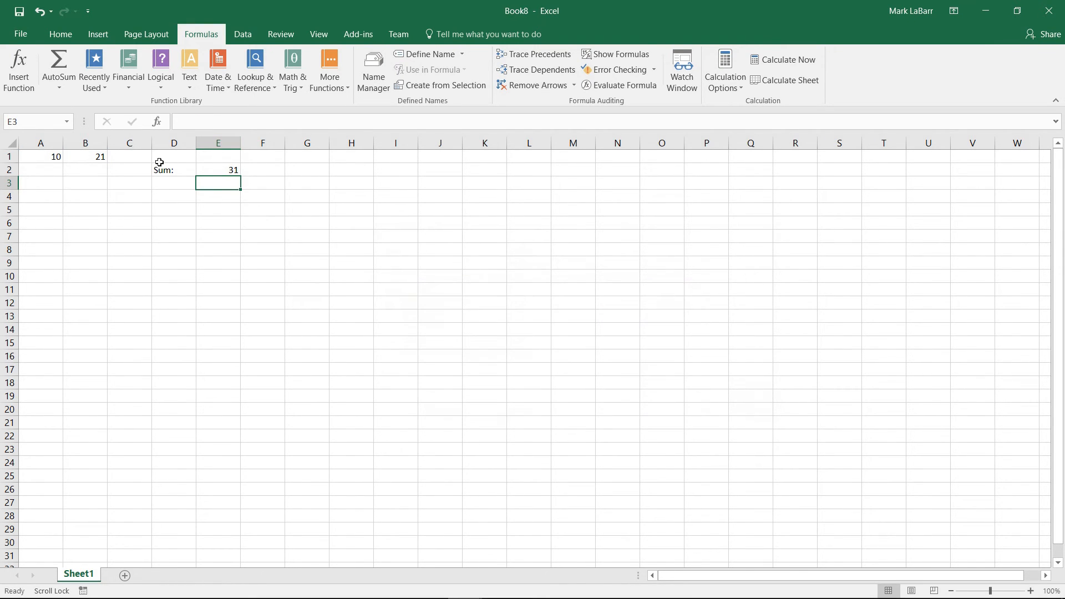
click(217, 170)
text(=SUM(A1,B1)))
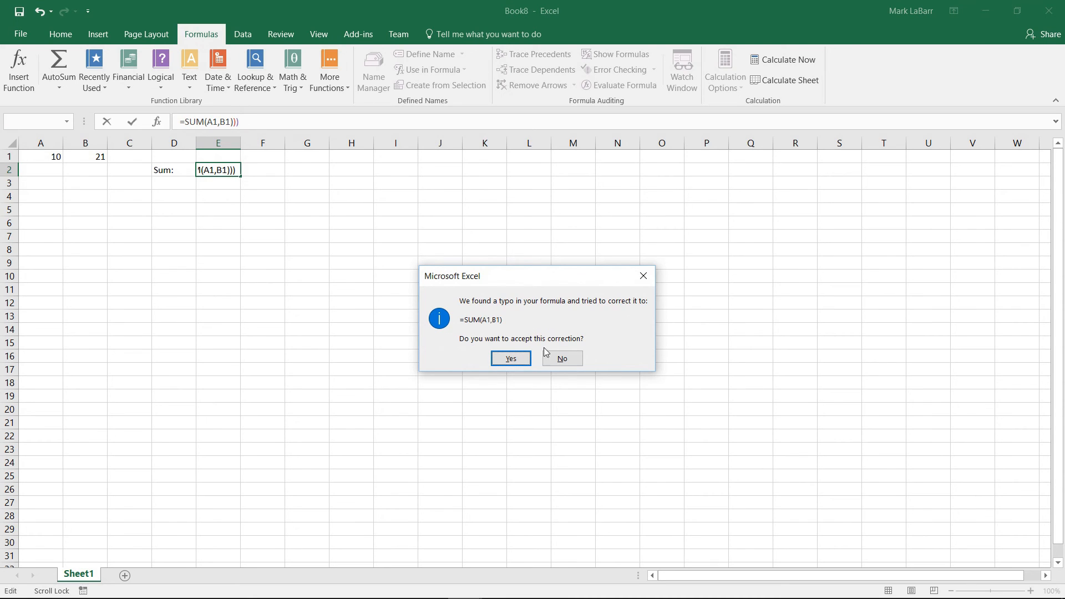
click(511, 358)
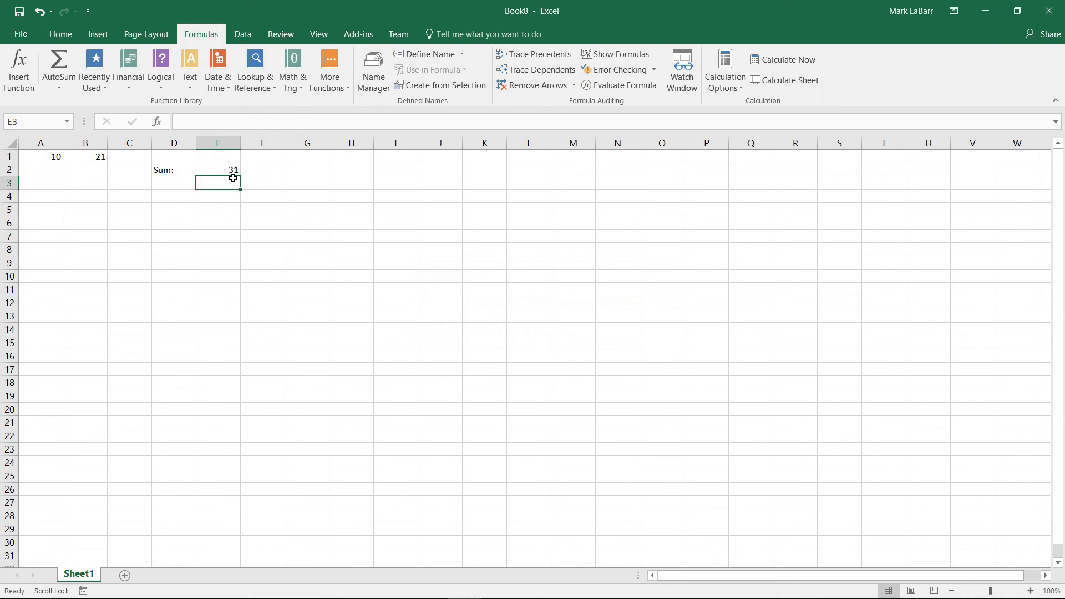
mouse_move(318, 234)
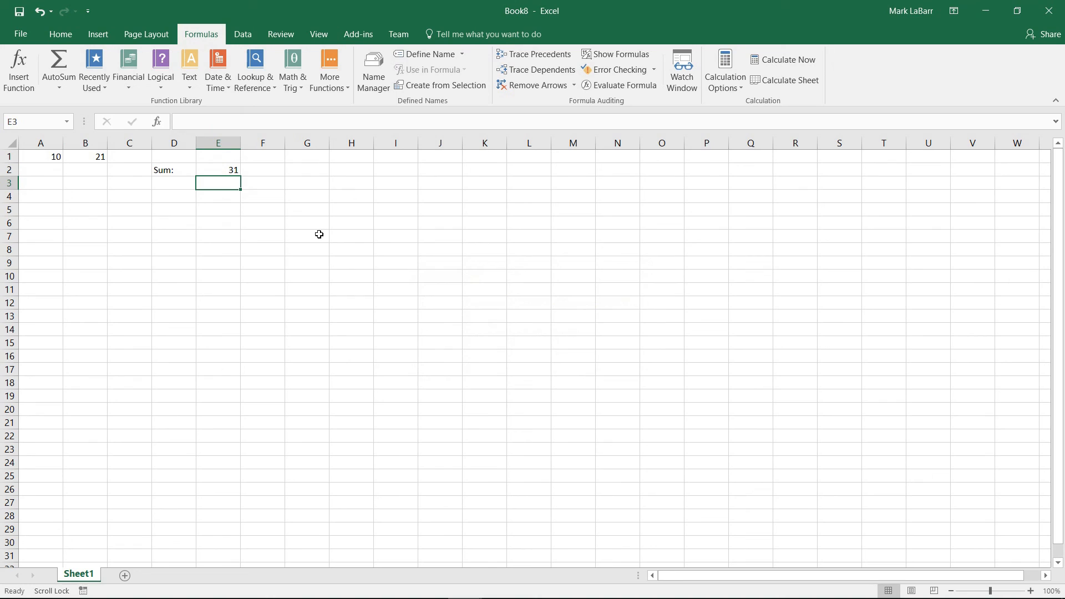